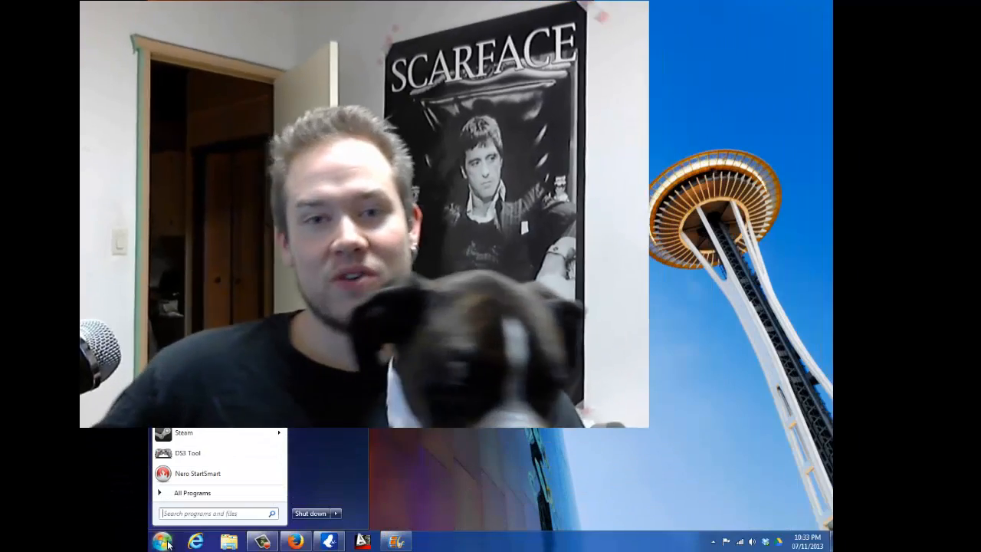
- Search the Start menu for "movie maker" to surface Windows Live Movie Maker
{"action": "type", "text": "movie"}
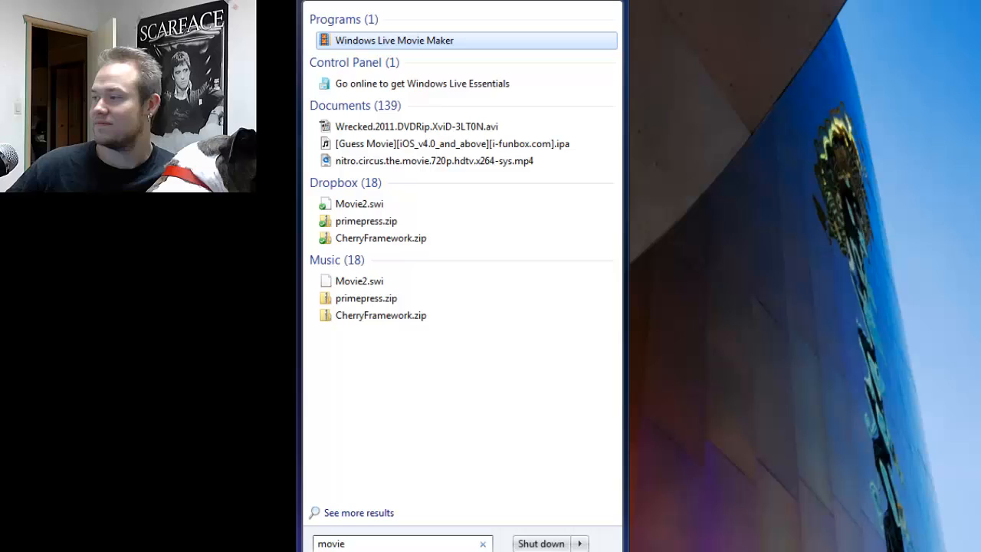
{"action": "type", "text": "maker"}
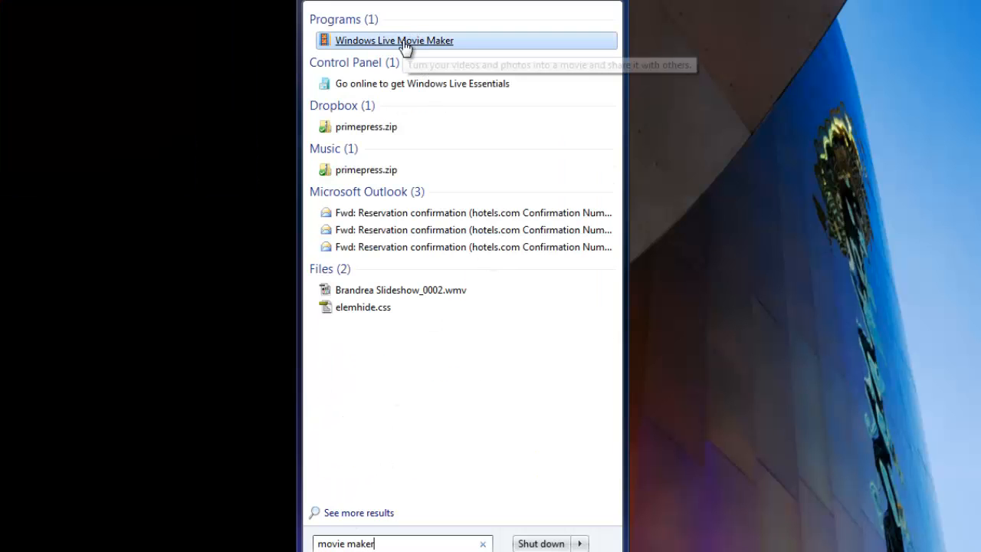
{"action": "mouse_move", "coordinate": [360, 55]}
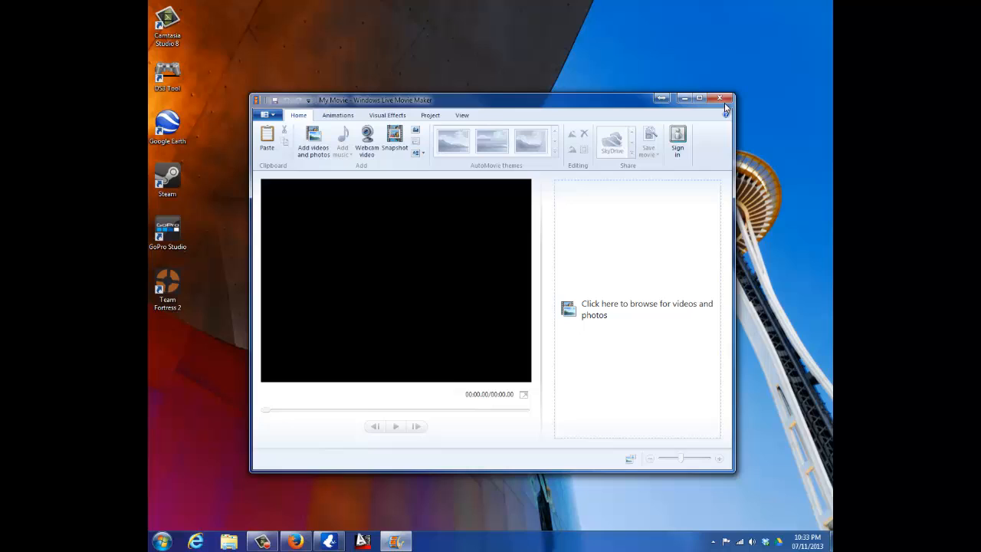
{"action": "mouse_move", "coordinate": [287, 205]}
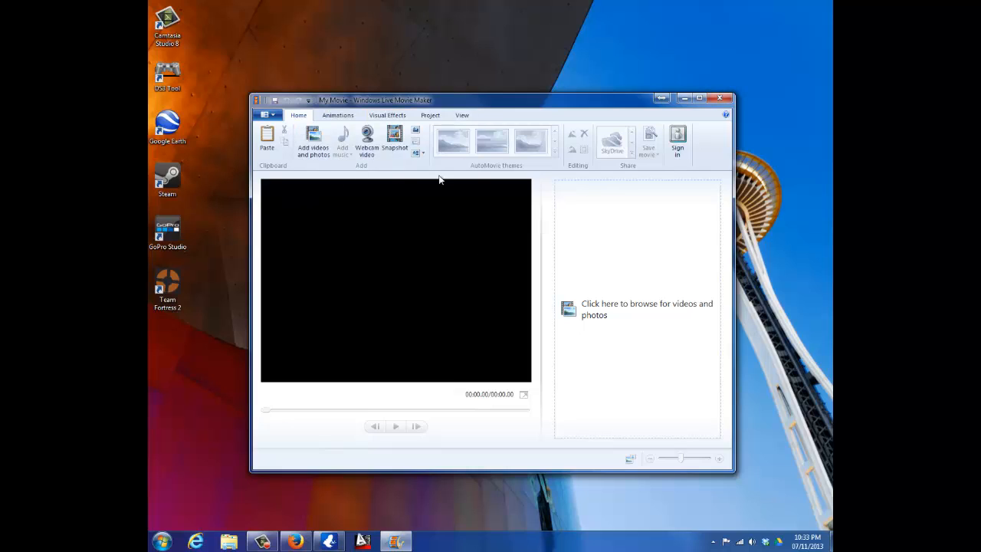
{"action": "mouse_move", "coordinate": [331, 171]}
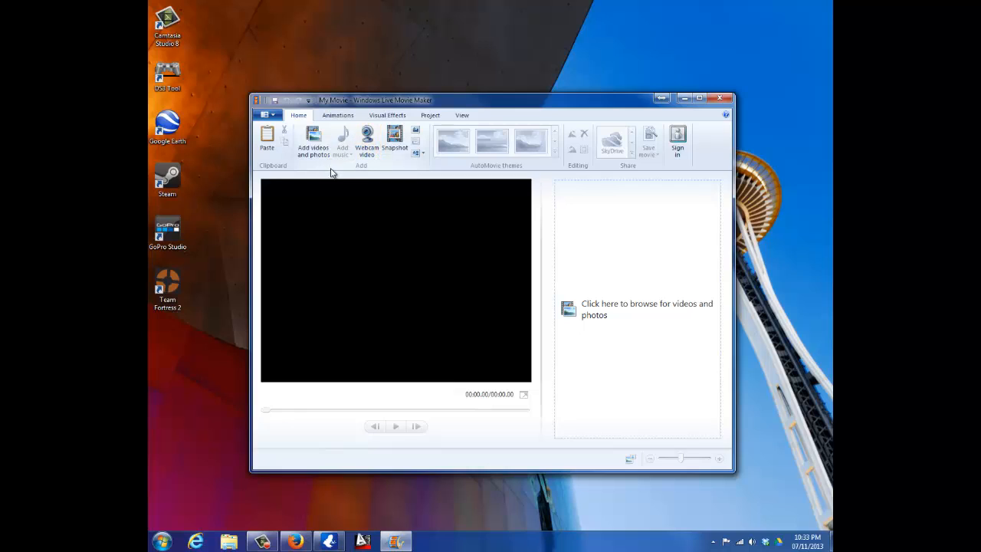
{"action": "mouse_move", "coordinate": [367, 141]}
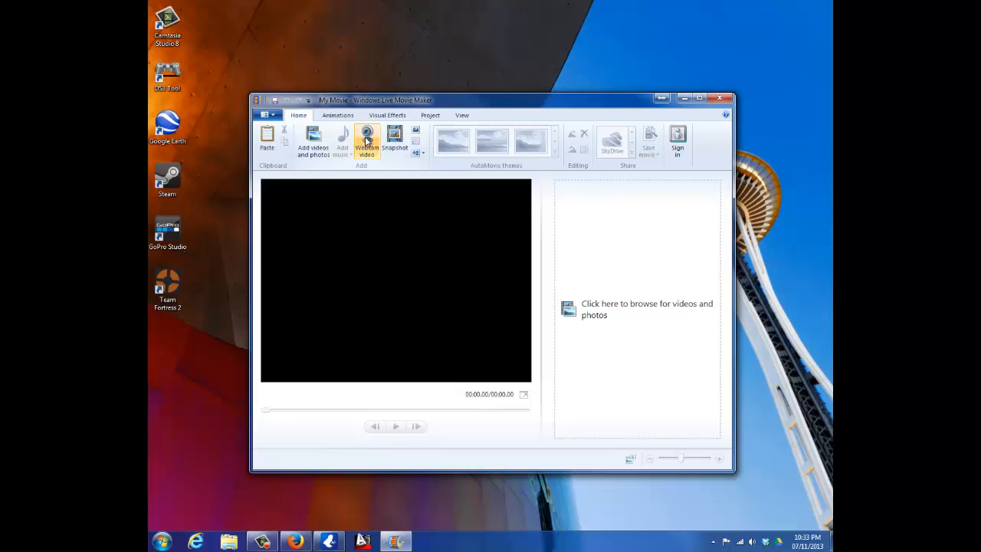
{"action": "left_click", "coordinate": [366, 142]}
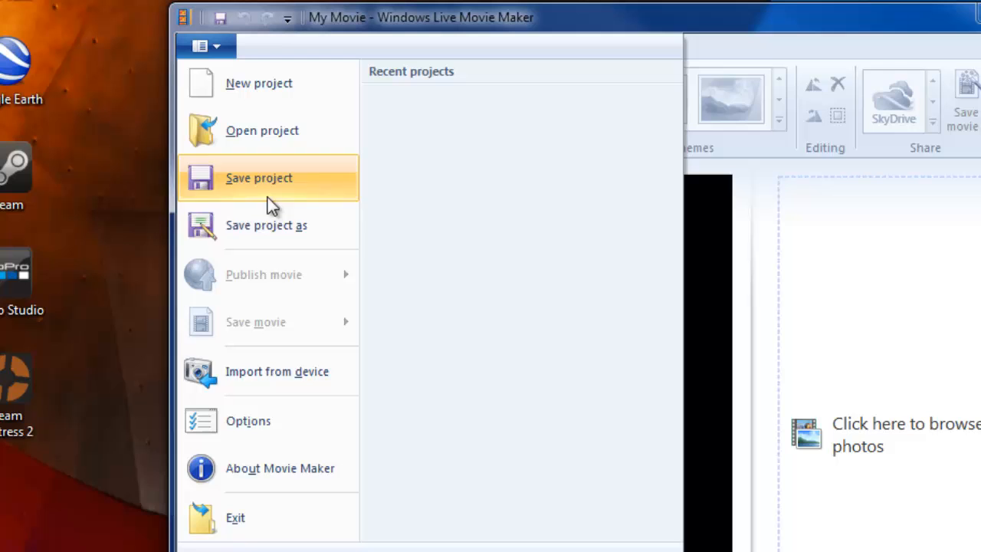
- In Options > Webcam, select Logitech USB Microphone for audio and Logitech HD Webcam C270 as camera
{"action": "left_click", "coordinate": [279, 468]}
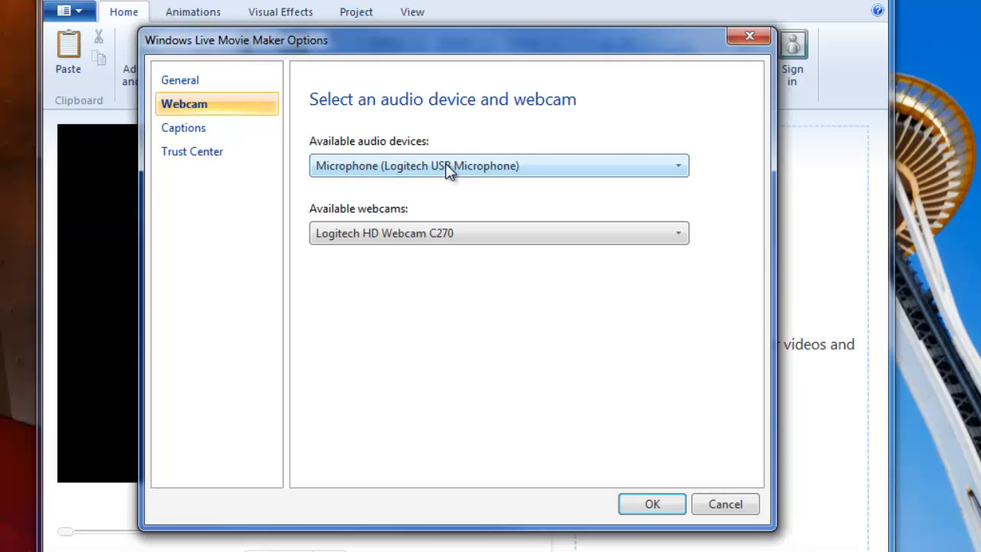
{"action": "mouse_move", "coordinate": [407, 188]}
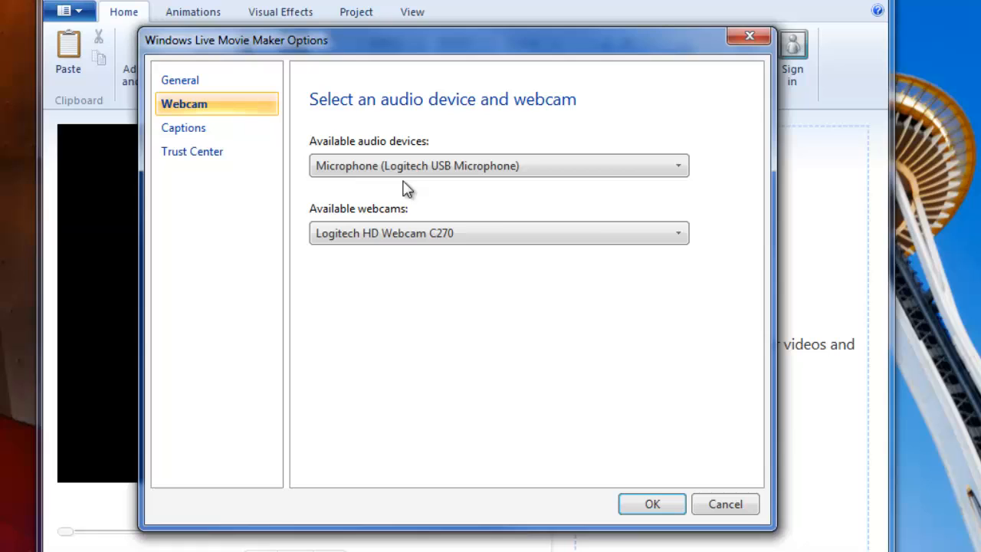
{"action": "left_click", "coordinate": [677, 166]}
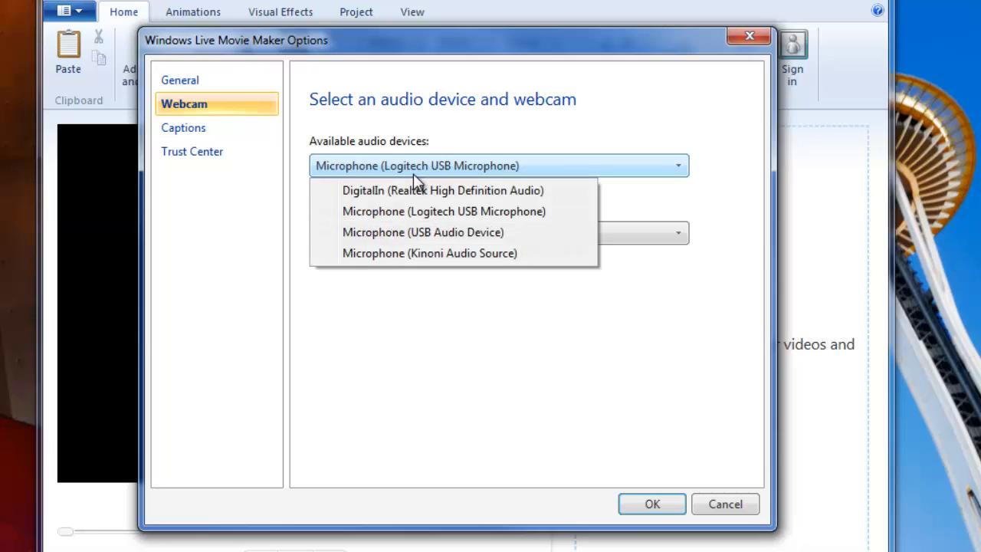
{"action": "left_click", "coordinate": [443, 212]}
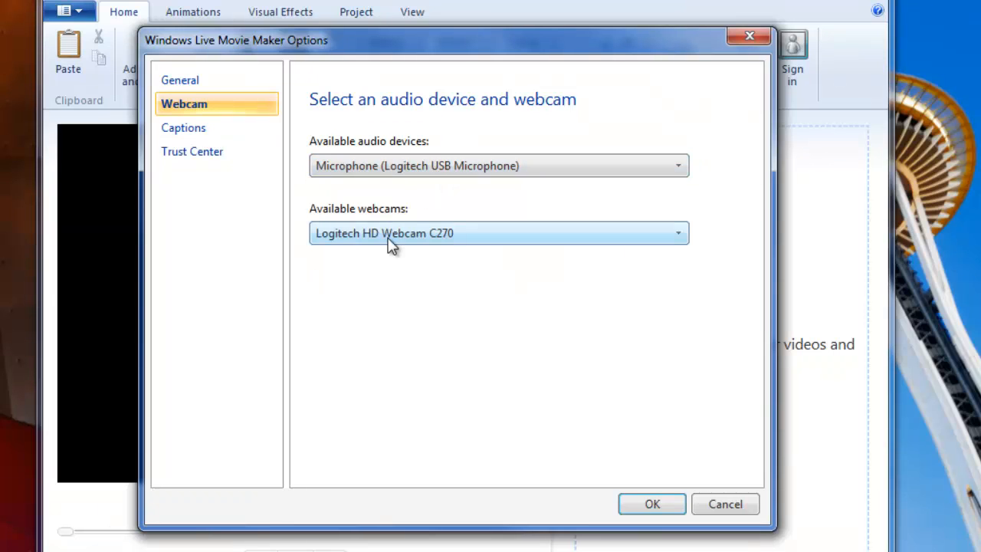
{"action": "mouse_move", "coordinate": [321, 215]}
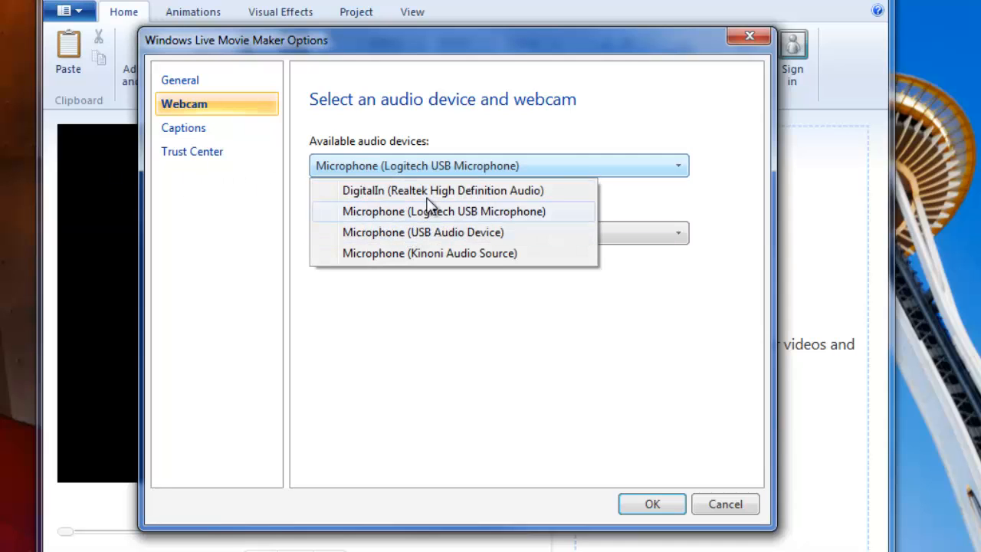
{"action": "mouse_move", "coordinate": [430, 233]}
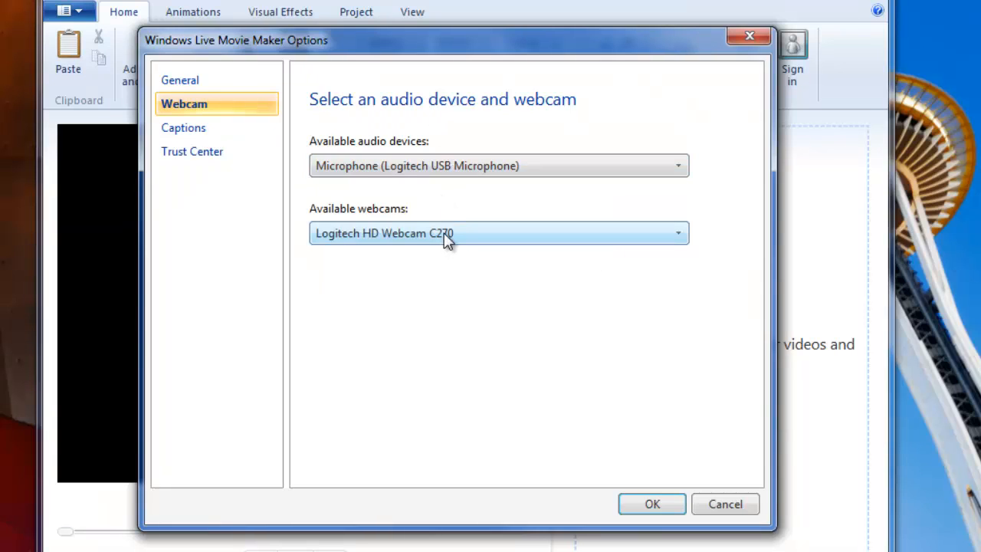
{"action": "mouse_move", "coordinate": [460, 253]}
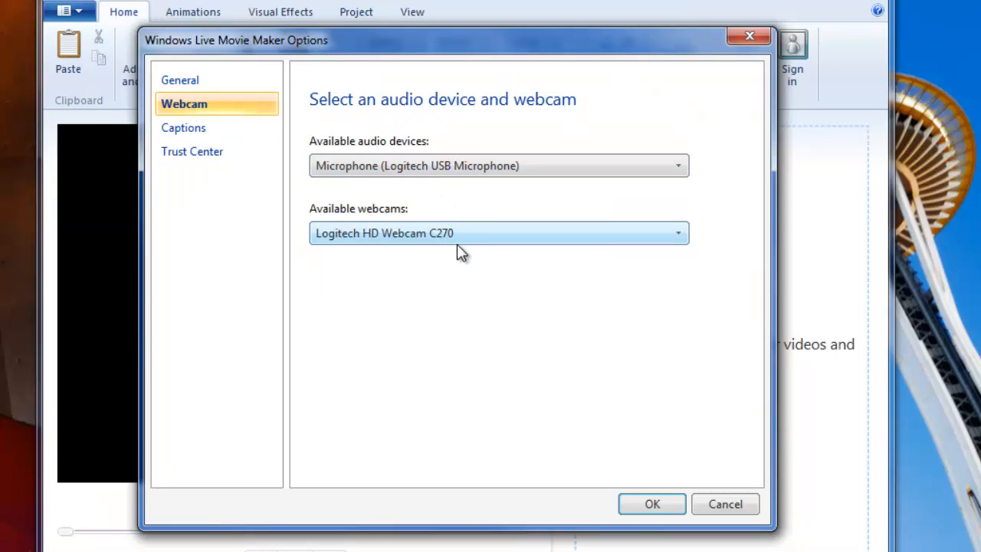
{"action": "mouse_move", "coordinate": [426, 227]}
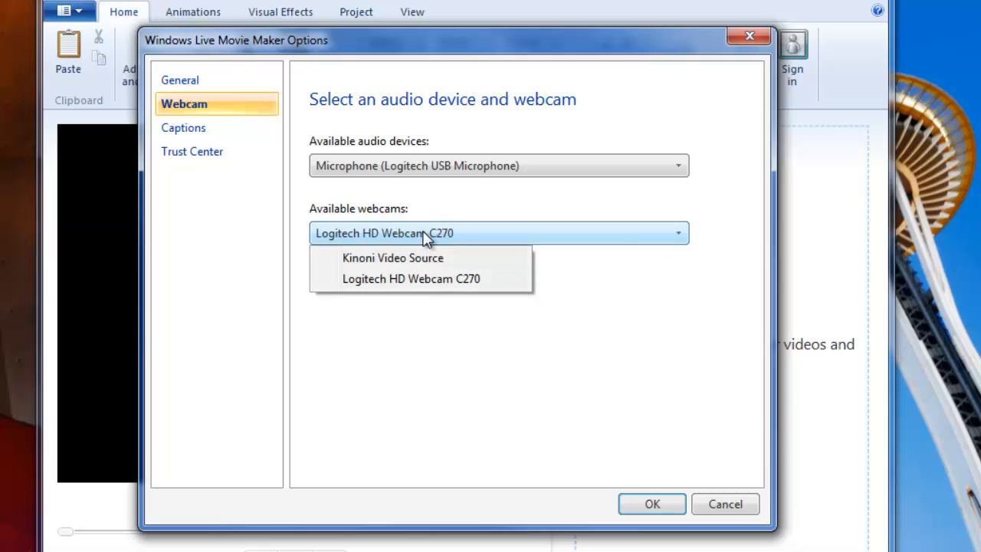
{"action": "left_click", "coordinate": [411, 279]}
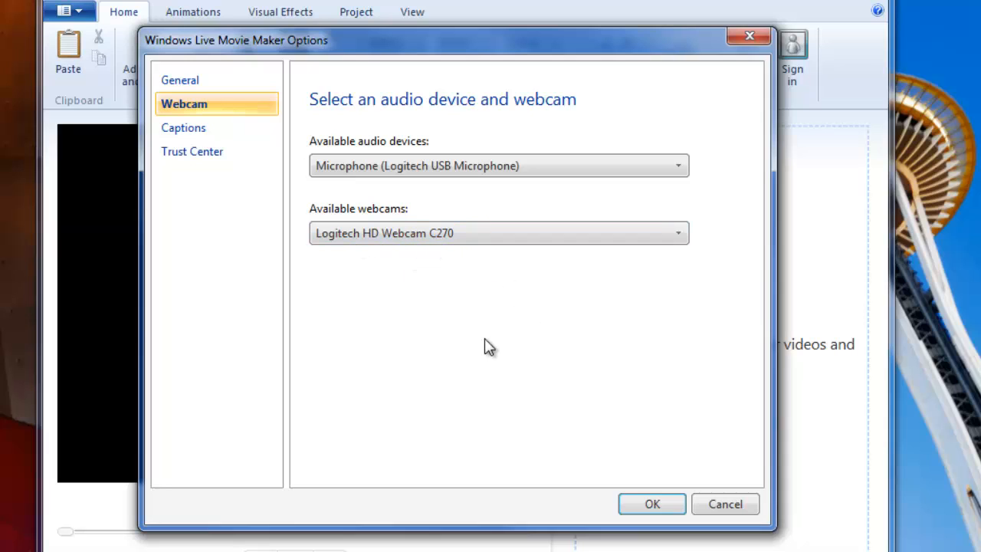
{"action": "mouse_move", "coordinate": [488, 396]}
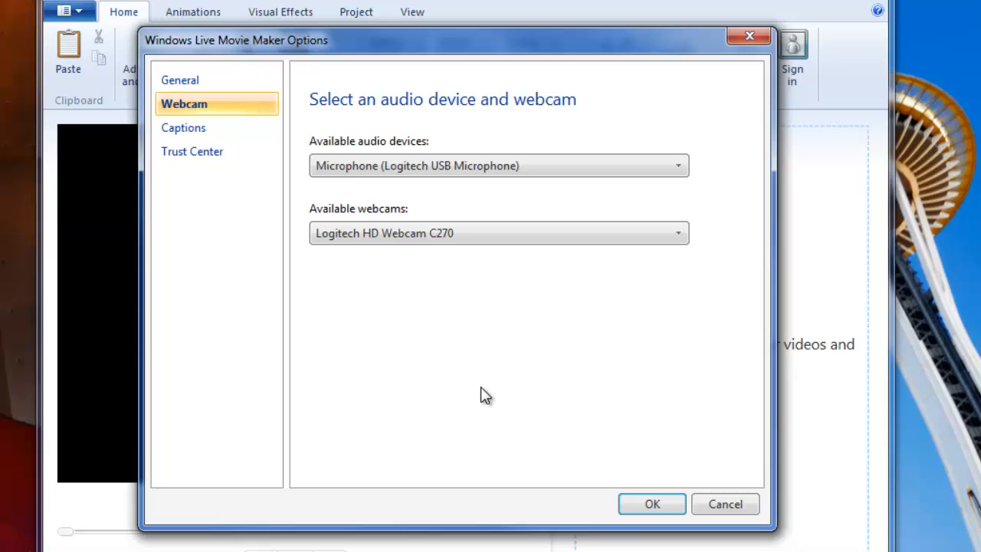
{"action": "mouse_move", "coordinate": [590, 478]}
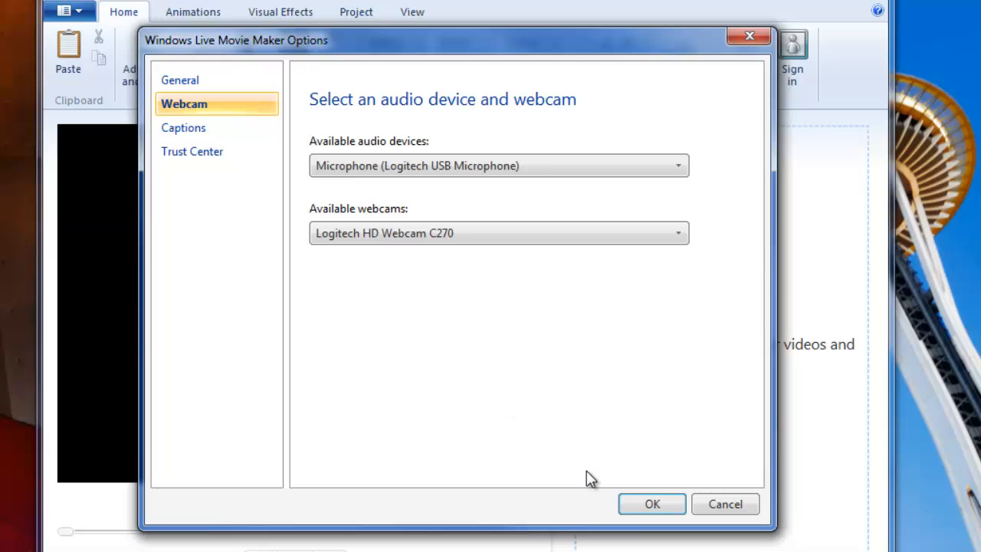
{"action": "mouse_move", "coordinate": [653, 503]}
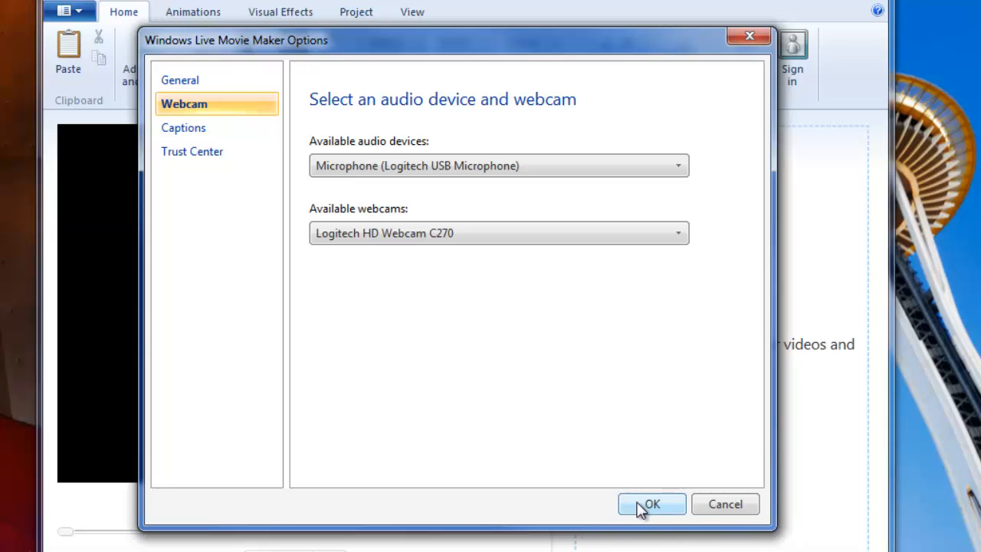
{"action": "mouse_move", "coordinate": [653, 506]}
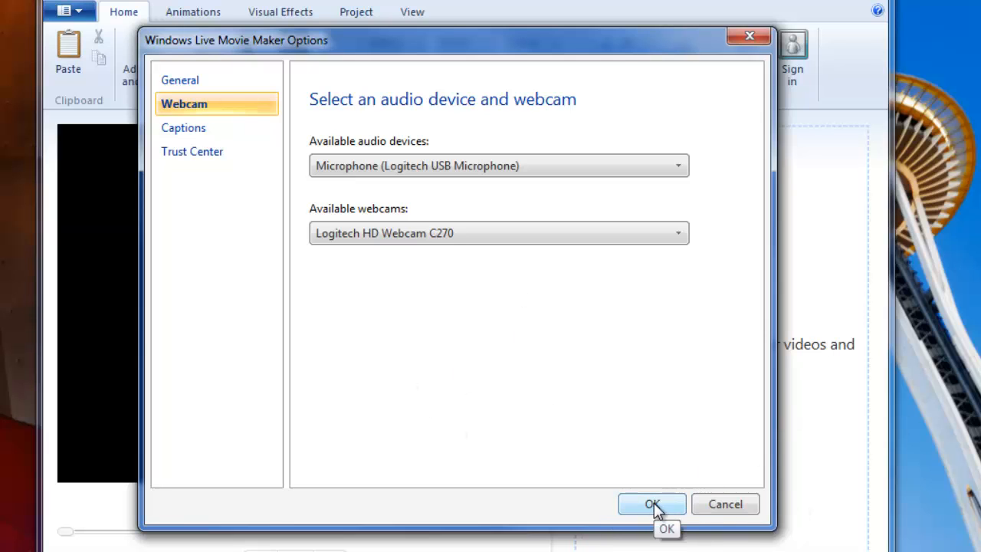
- Confirm the device choices and start Webcam video to show the live camera preview
{"action": "left_click", "coordinate": [651, 503]}
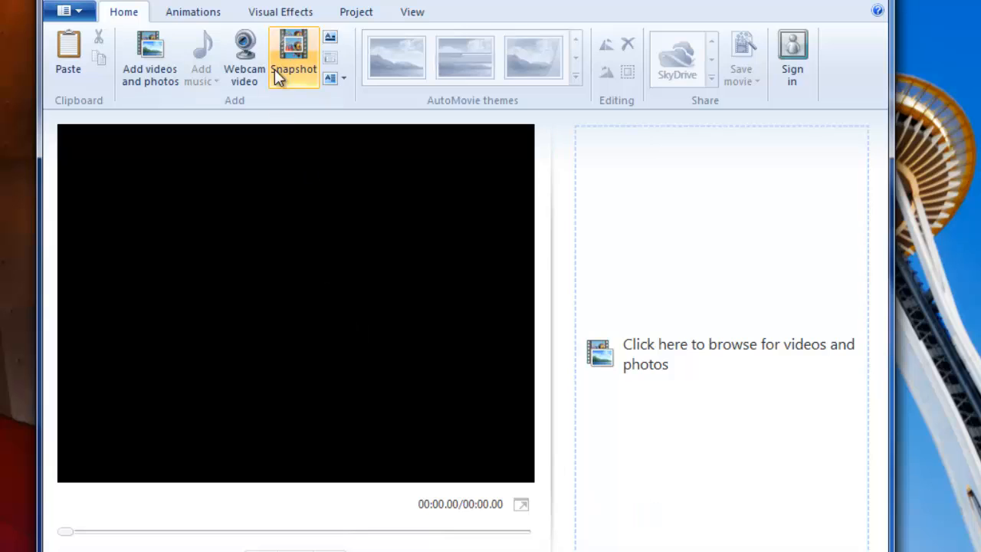
{"action": "mouse_move", "coordinate": [244, 54]}
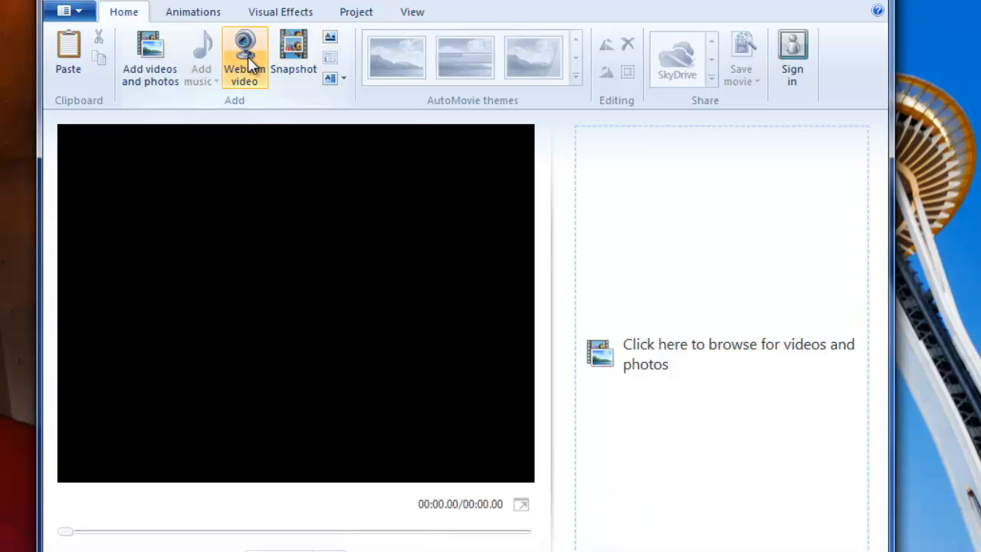
{"action": "left_click", "coordinate": [244, 59]}
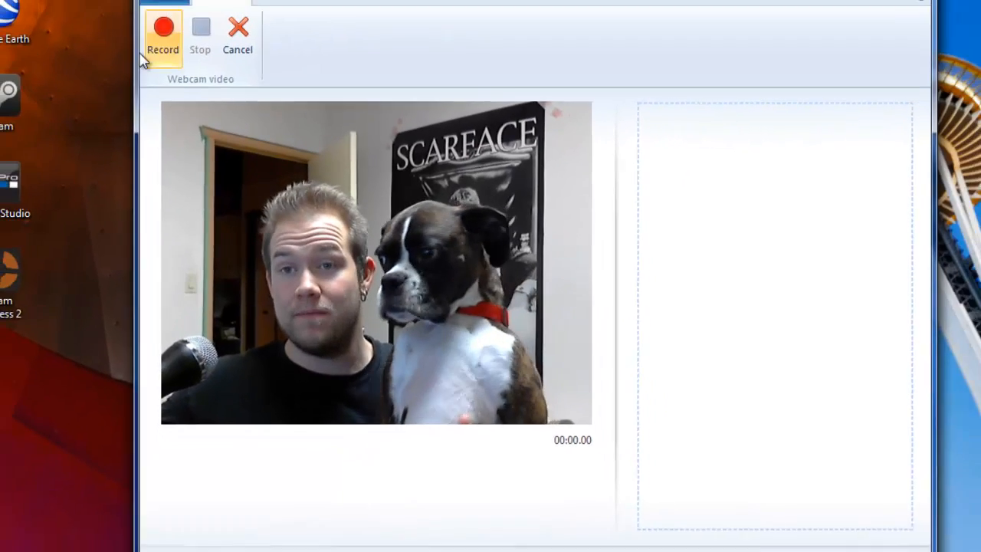
- Record about 31 seconds of webcam footage, moving the window around meanwhile
{"action": "left_click", "coordinate": [163, 27]}
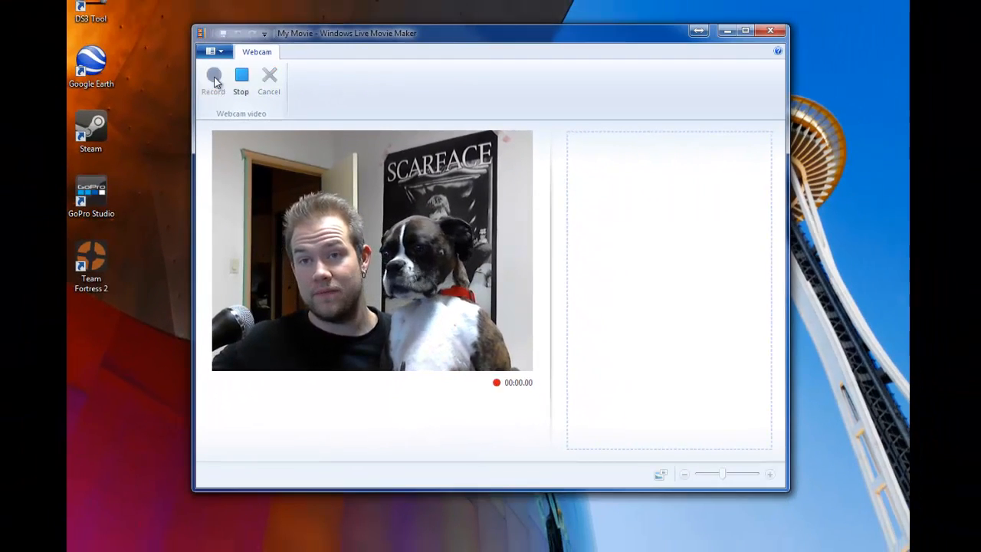
{"action": "left_click", "coordinate": [213, 77]}
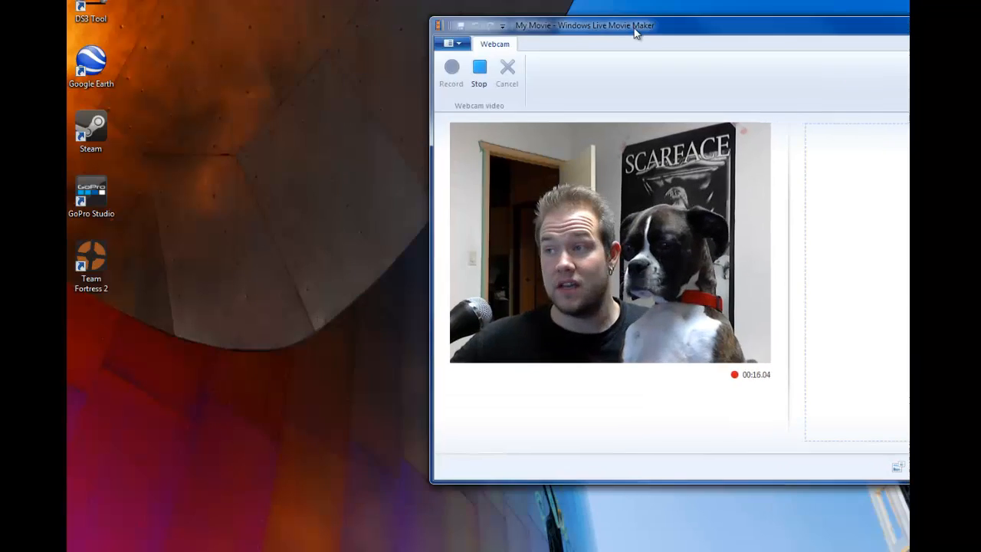
{"action": "left_click_drag", "start_coordinate": [586, 24], "coordinate": [366, 43]}
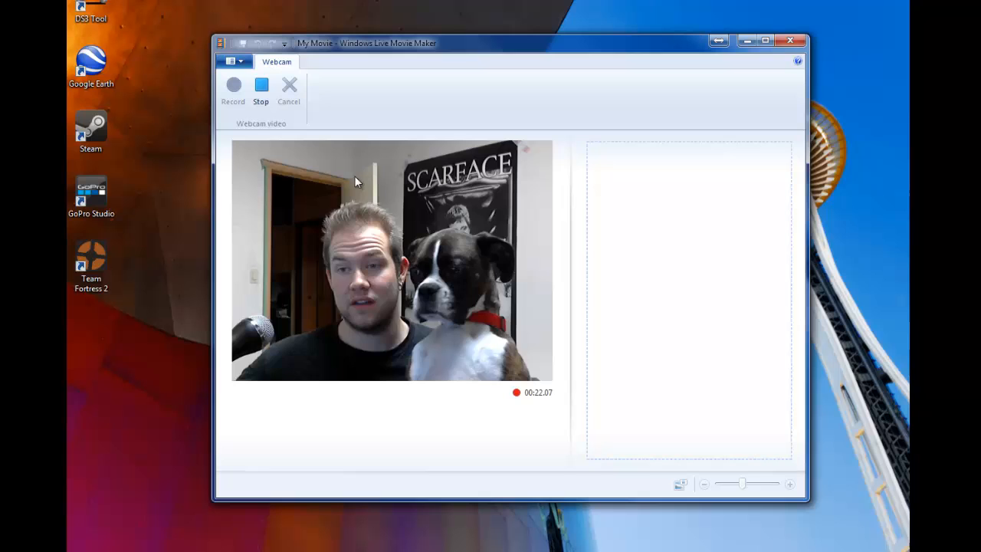
{"action": "left_click_drag", "start_coordinate": [367, 43], "coordinate": [362, 30]}
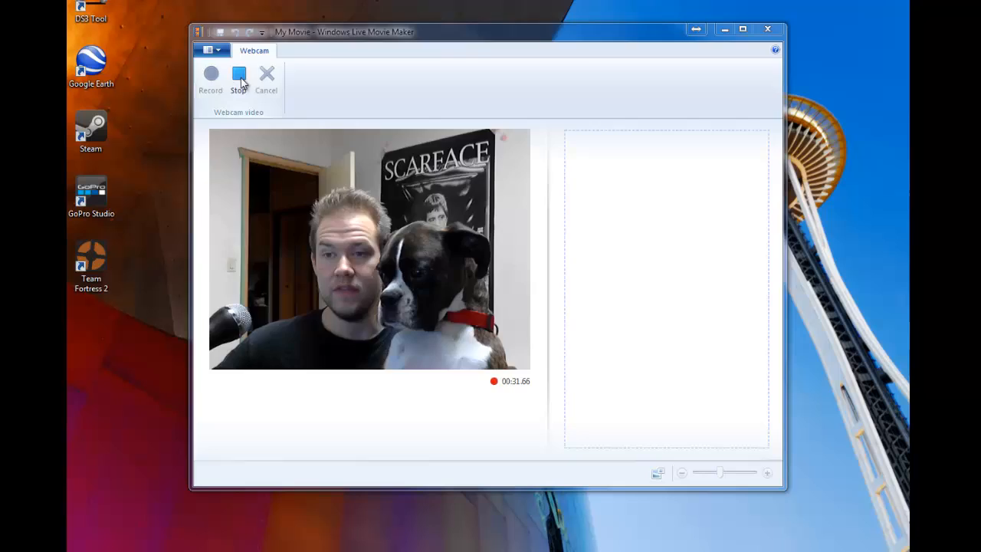
- Stop the recording and save the clip as a WMV in the facecam folder
{"action": "left_click", "coordinate": [239, 77]}
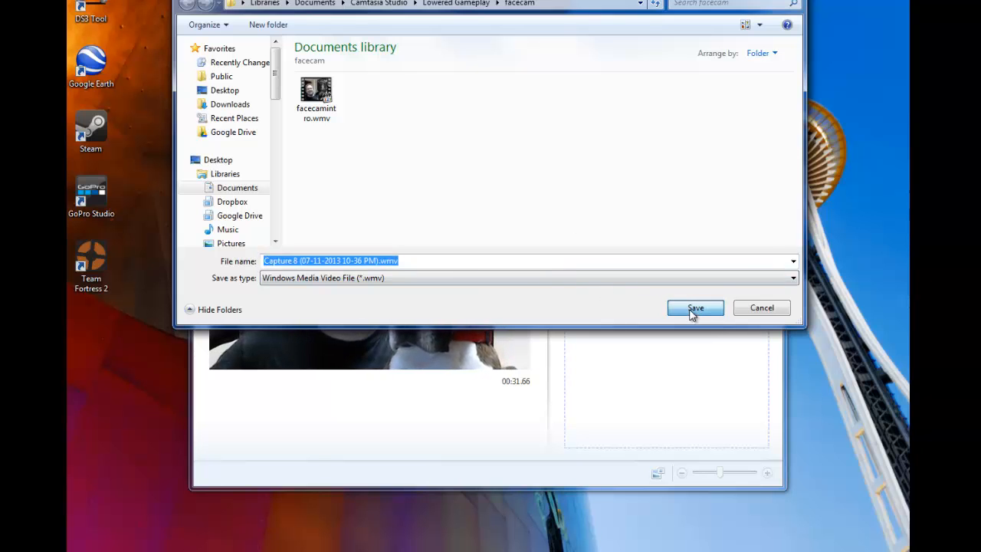
{"action": "left_click", "coordinate": [695, 307]}
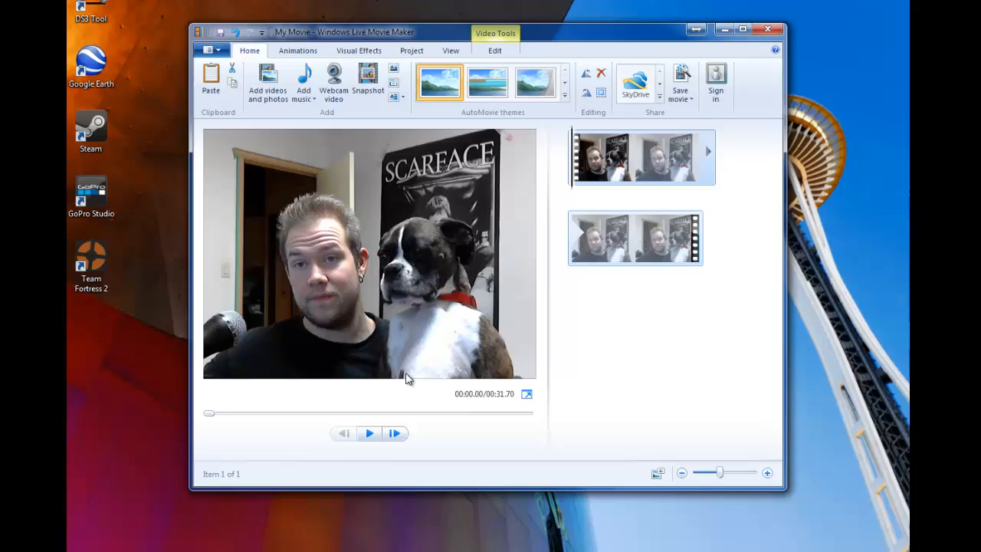
{"action": "mouse_move", "coordinate": [340, 64]}
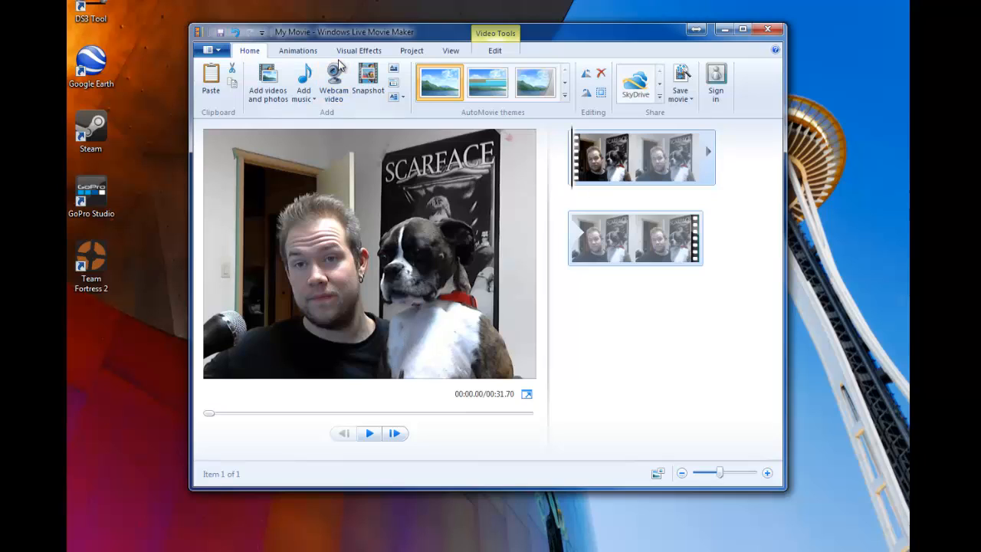
{"action": "mouse_move", "coordinate": [580, 147]}
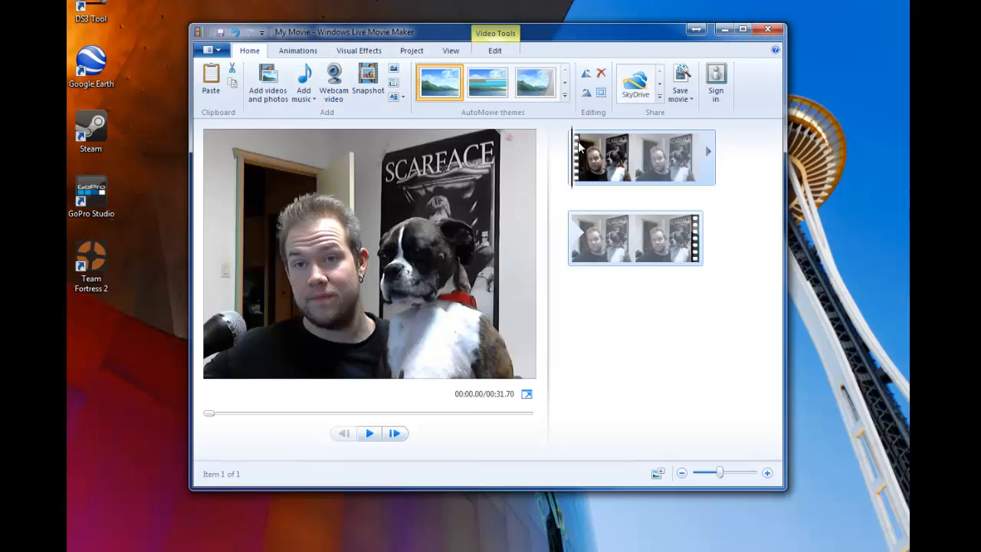
{"action": "mouse_move", "coordinate": [605, 156]}
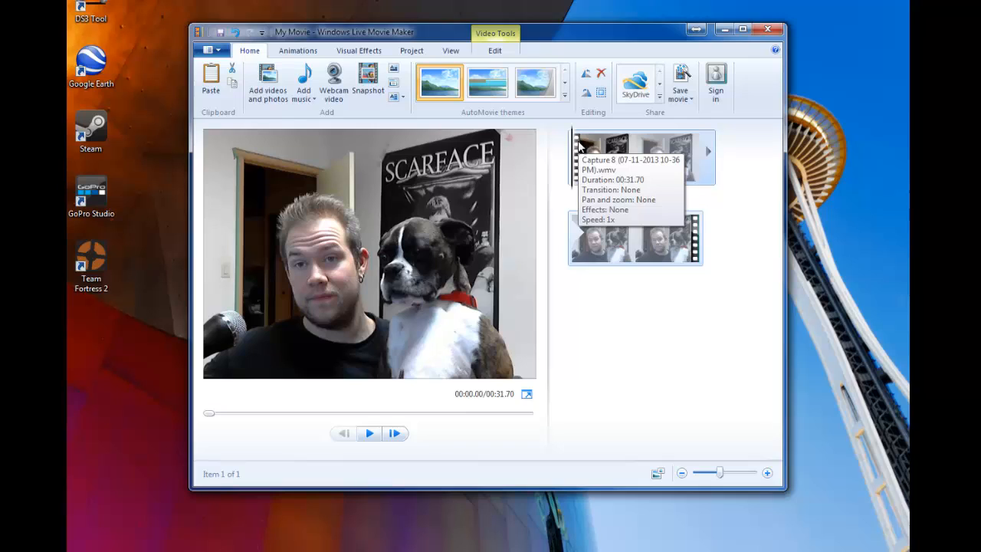
{"action": "mouse_move", "coordinate": [607, 133]}
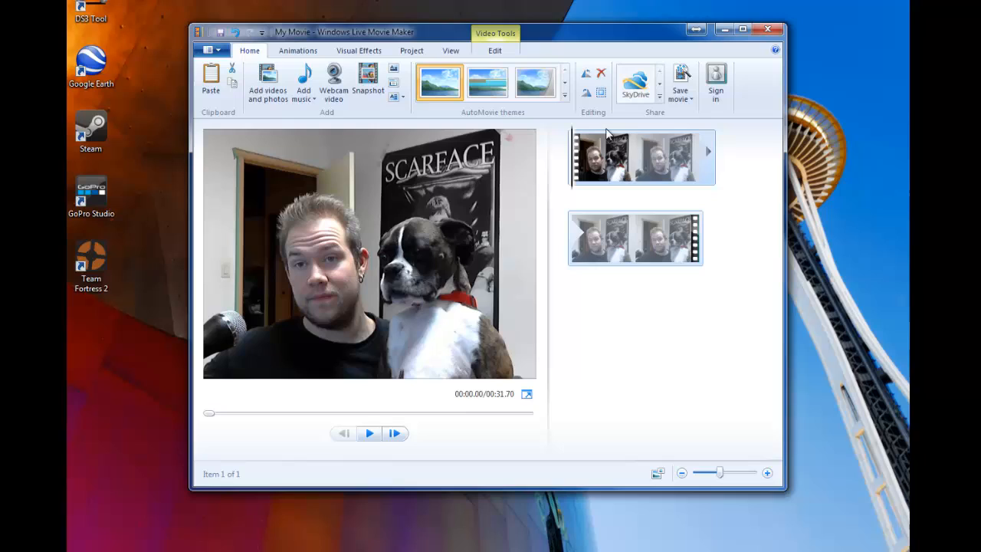
{"action": "mouse_move", "coordinate": [671, 130]}
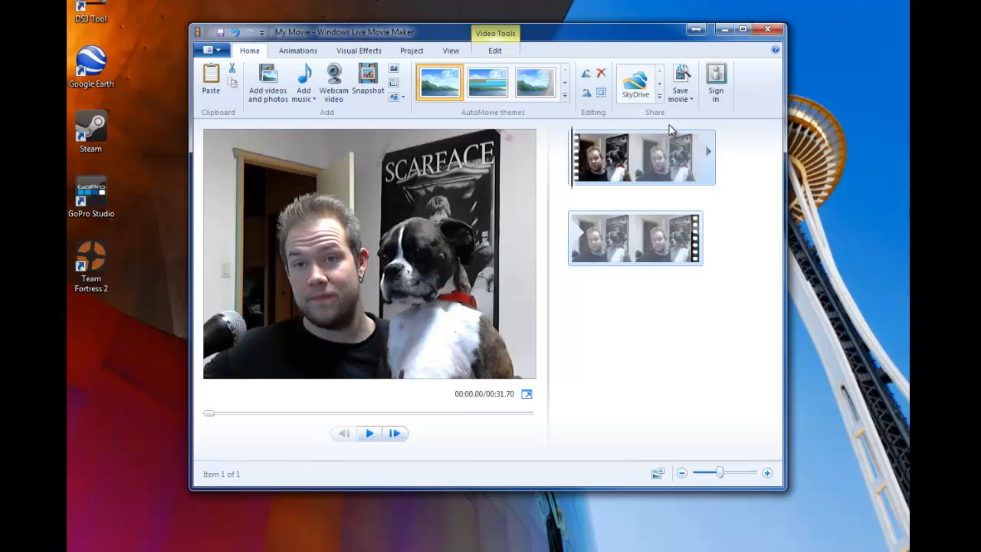
{"action": "mouse_move", "coordinate": [531, 181]}
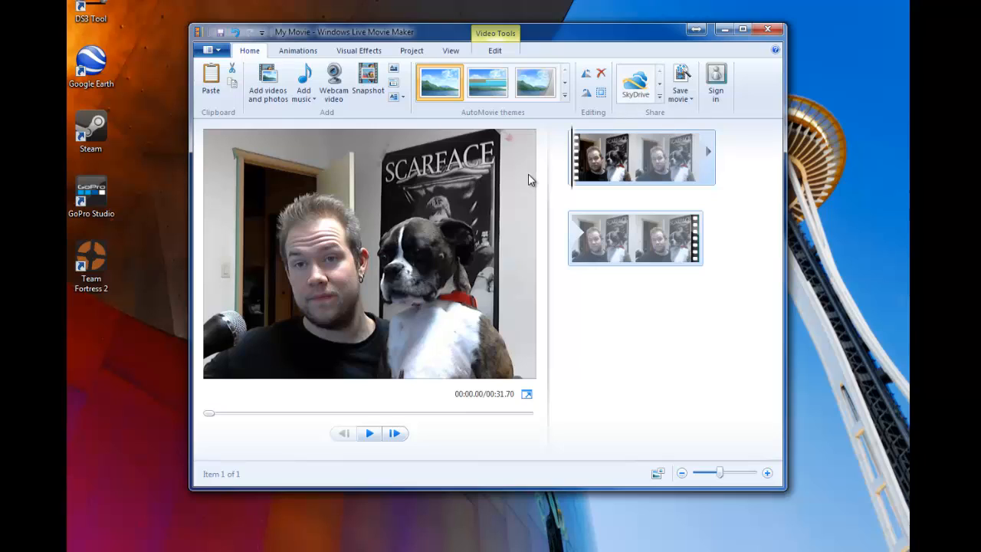
{"action": "mouse_move", "coordinate": [605, 314]}
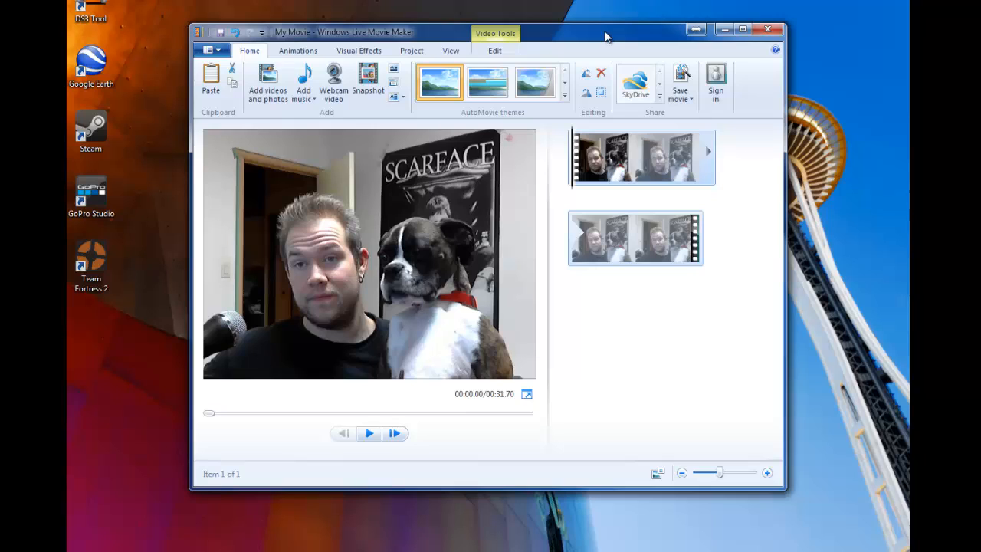
{"action": "mouse_move", "coordinate": [598, 36]}
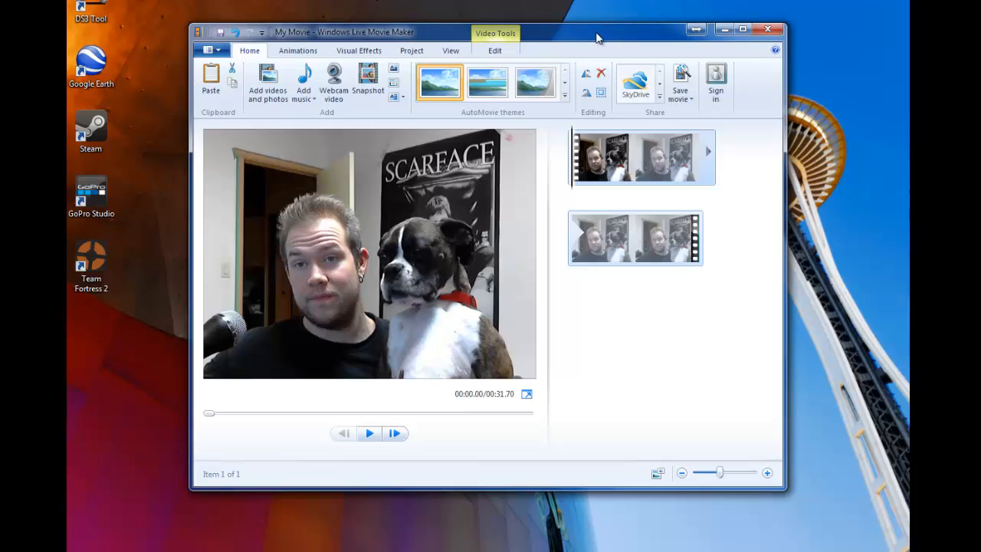